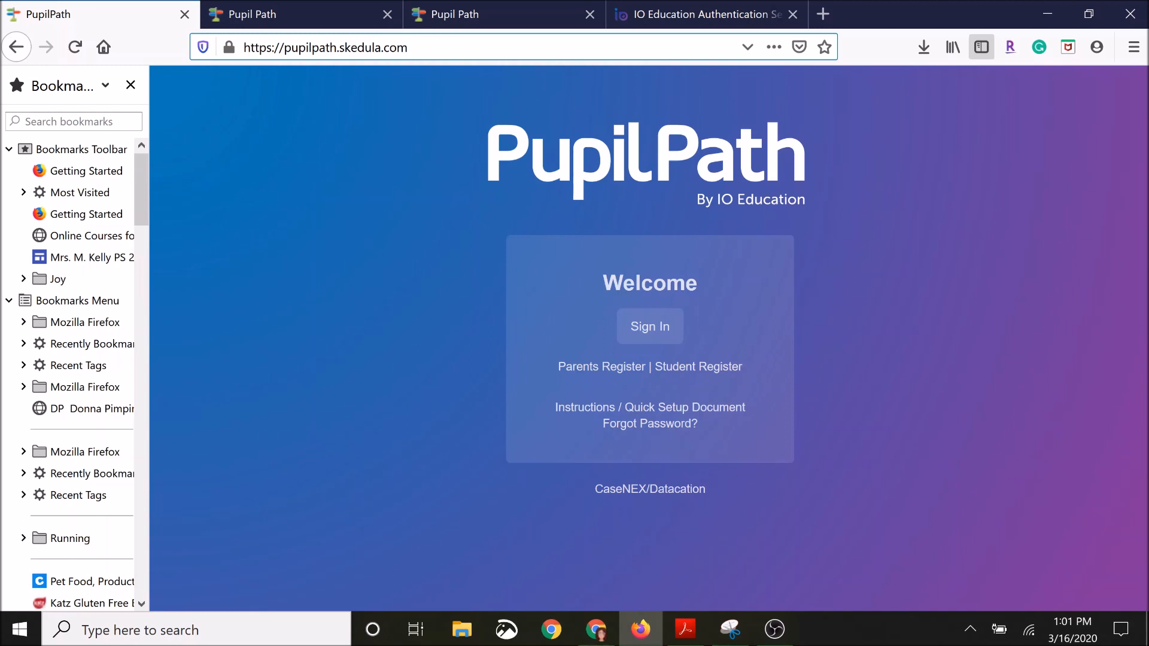
mouse_move(650, 336)
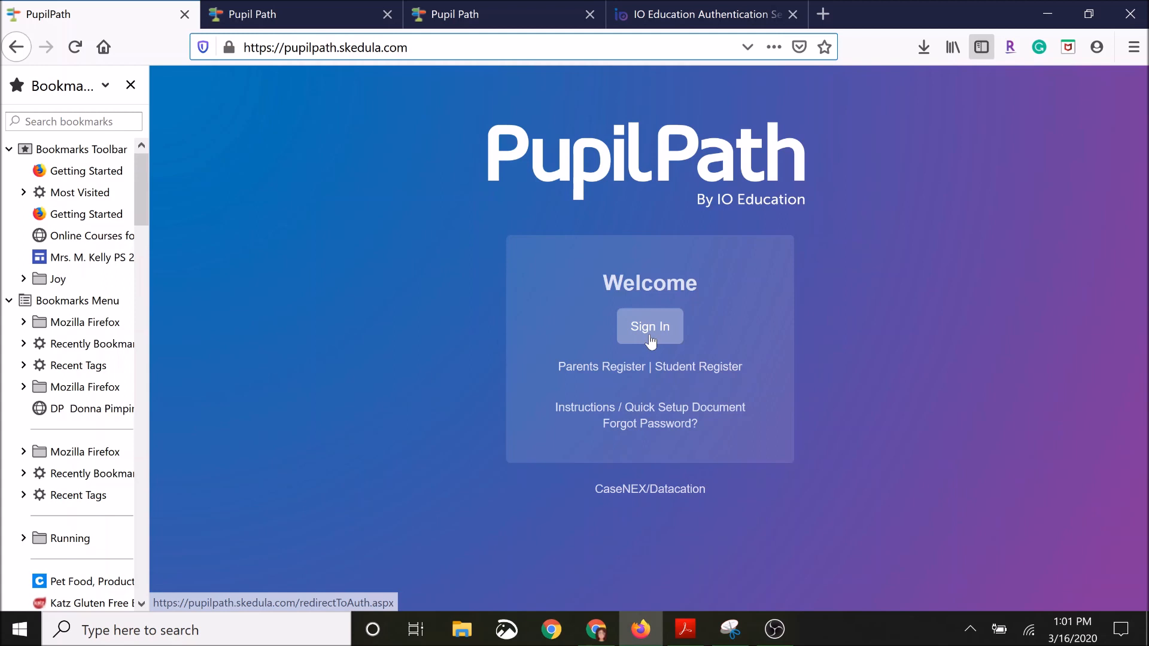
mouse_move(657, 343)
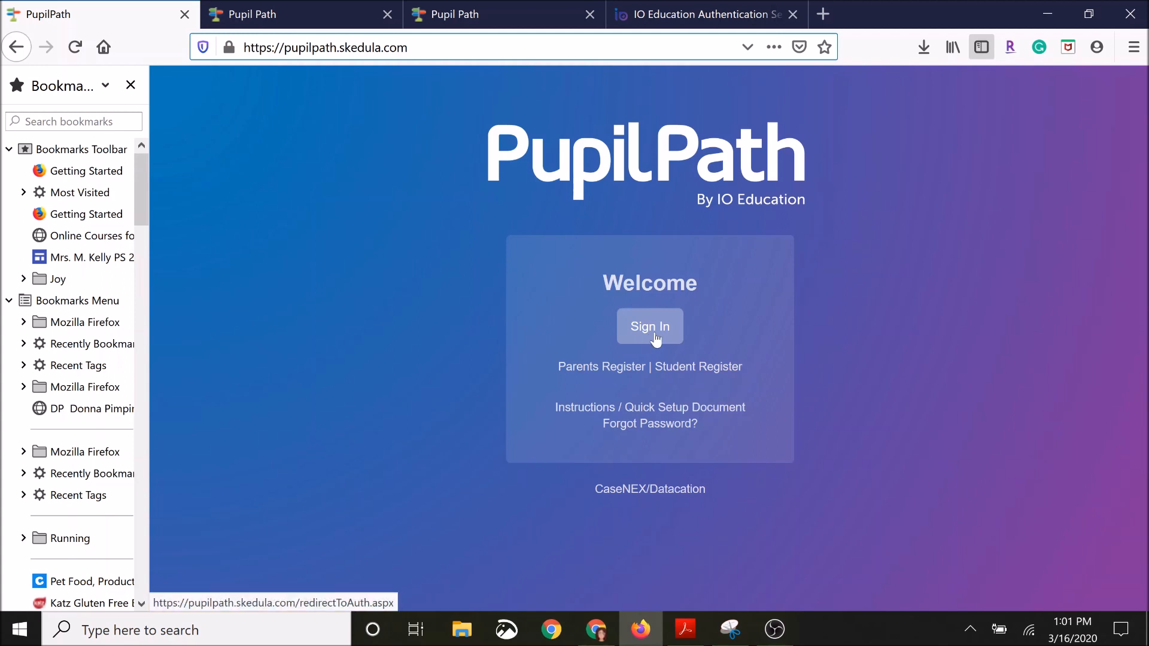
mouse_move(576, 371)
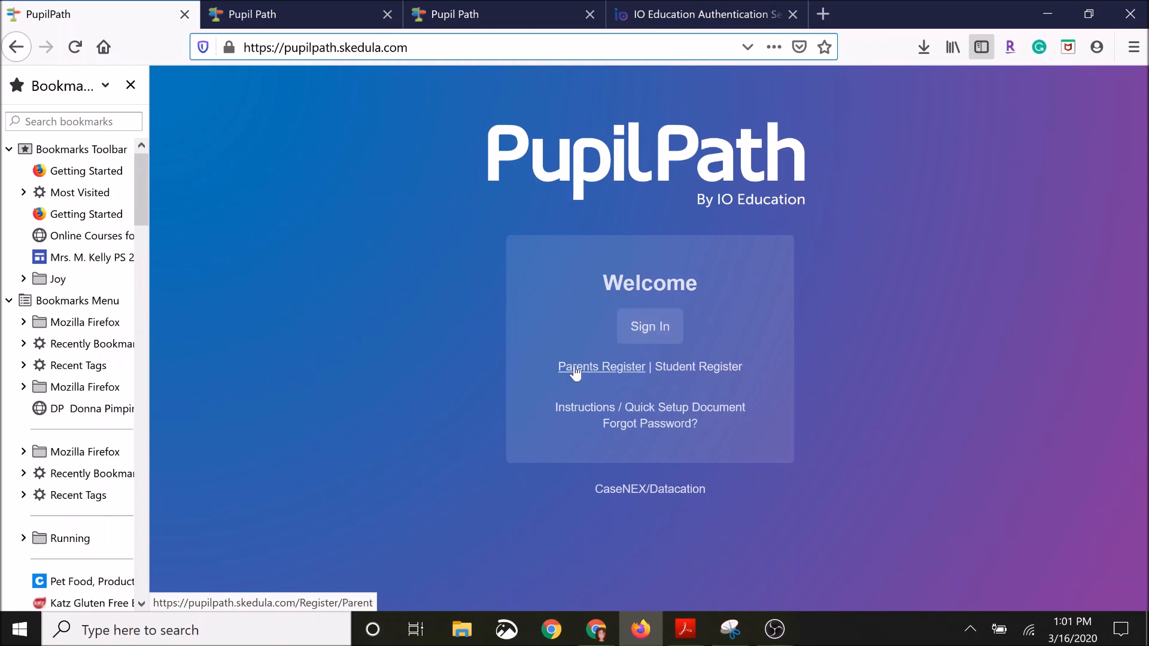
mouse_move(696, 374)
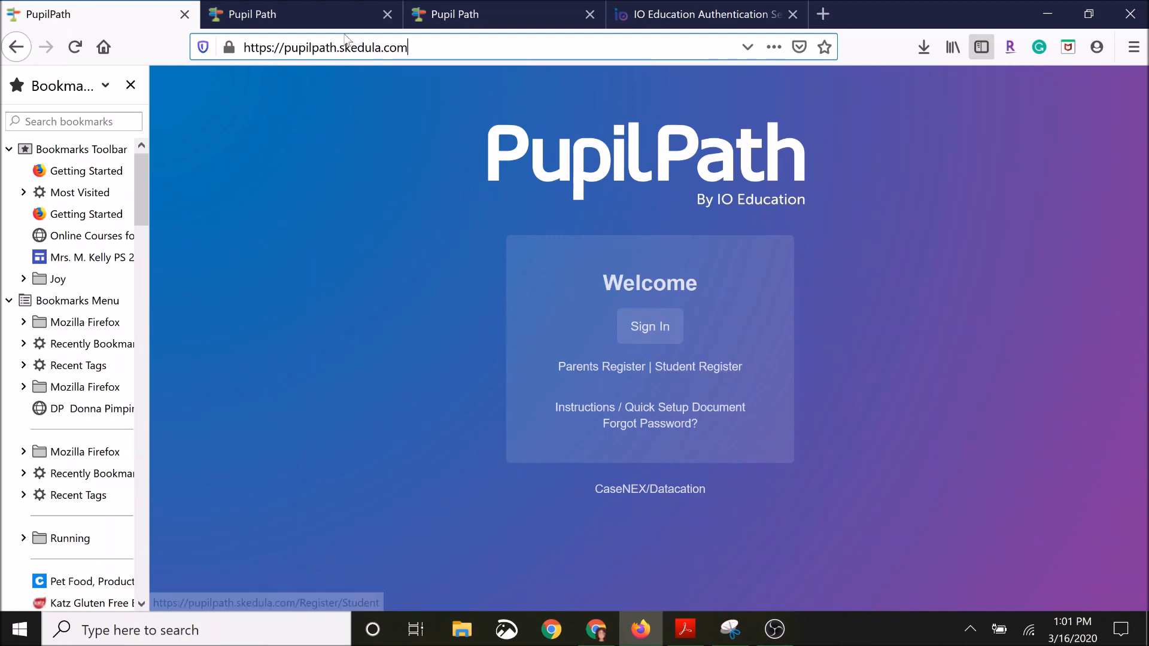
Open the Parent Registration form and expand the School dropdown list
left_click(602, 366)
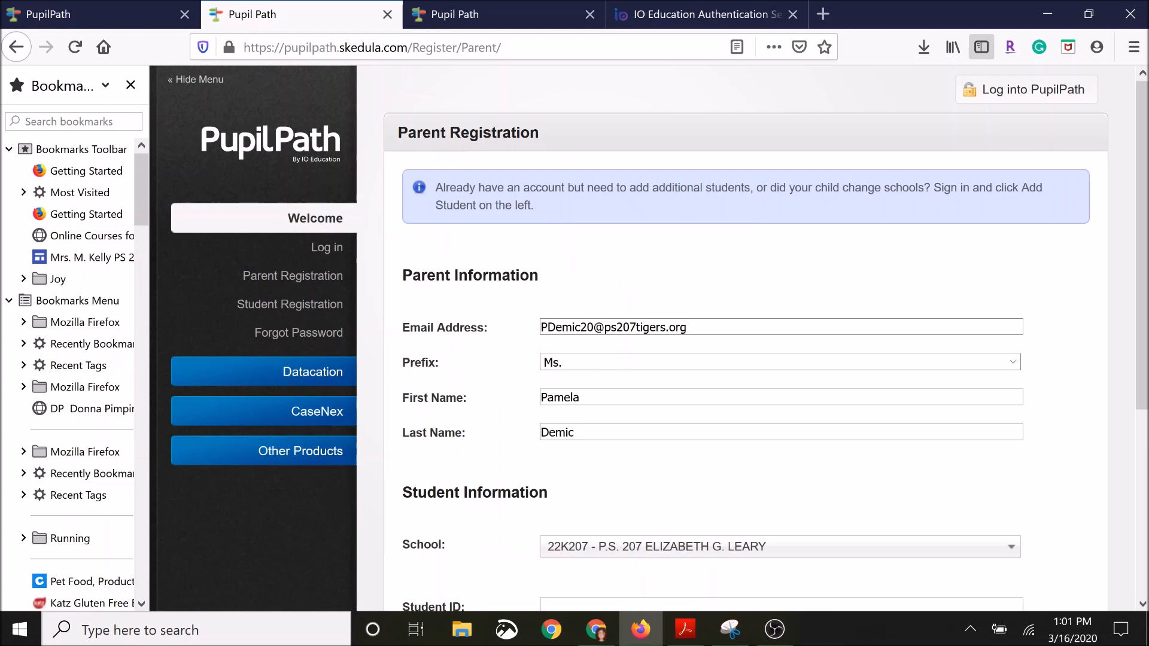
mouse_move(478, 347)
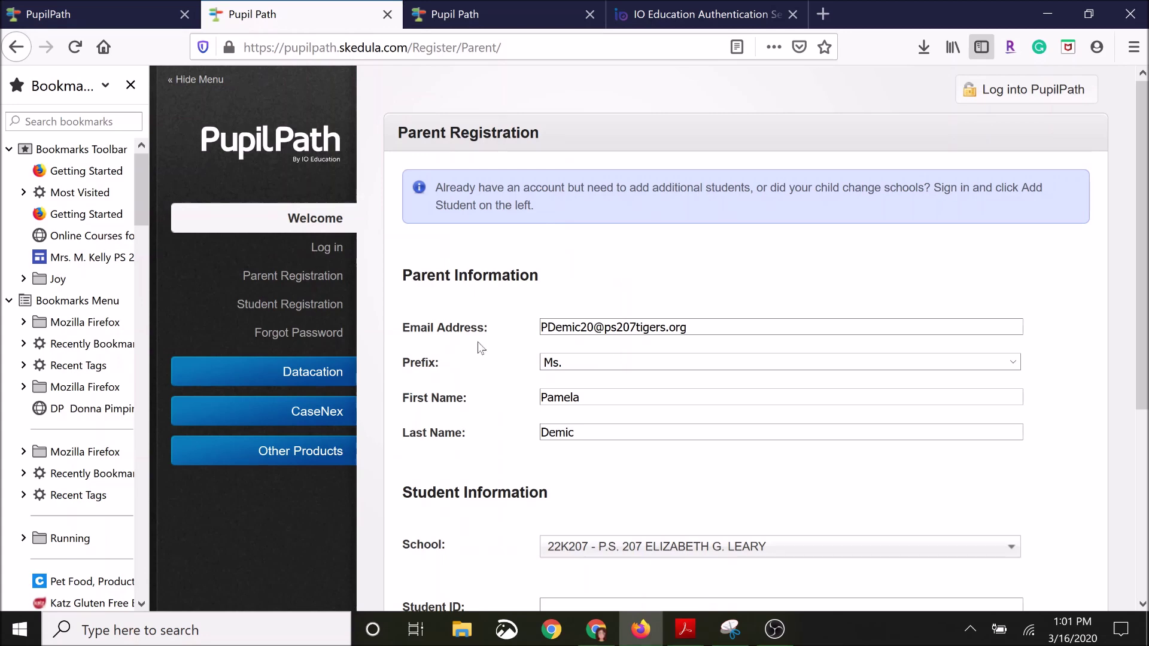
left_click(778, 355)
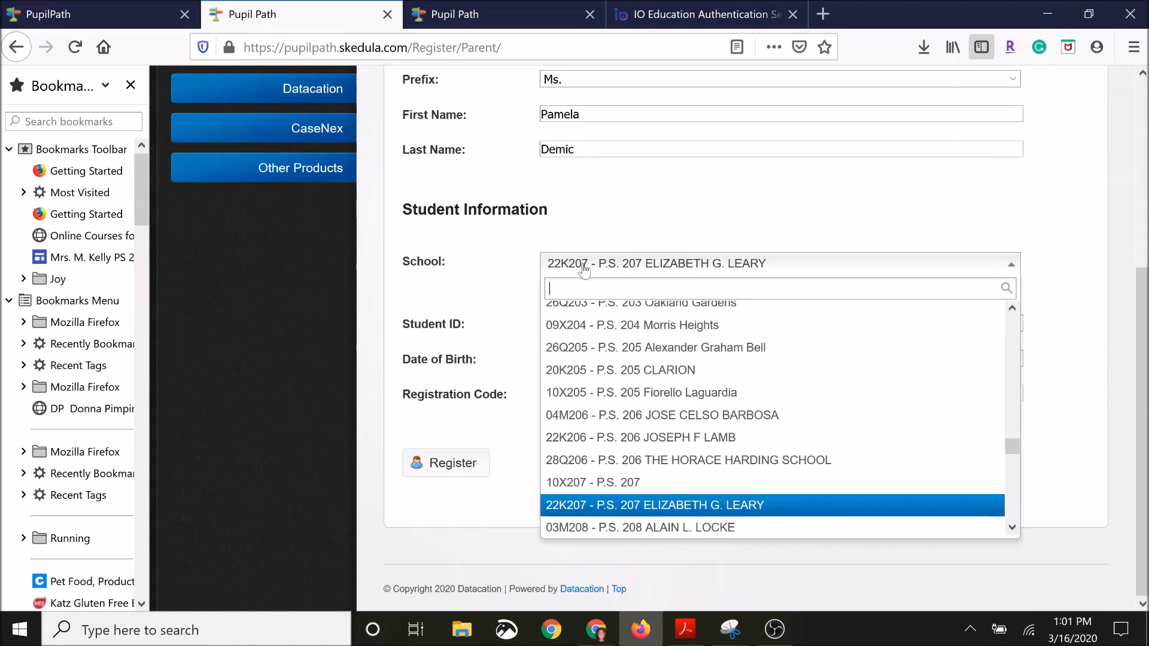
Search '207' and select school 22K207 - P.S. 207 ELIZABETH G. LEARY
type("2")
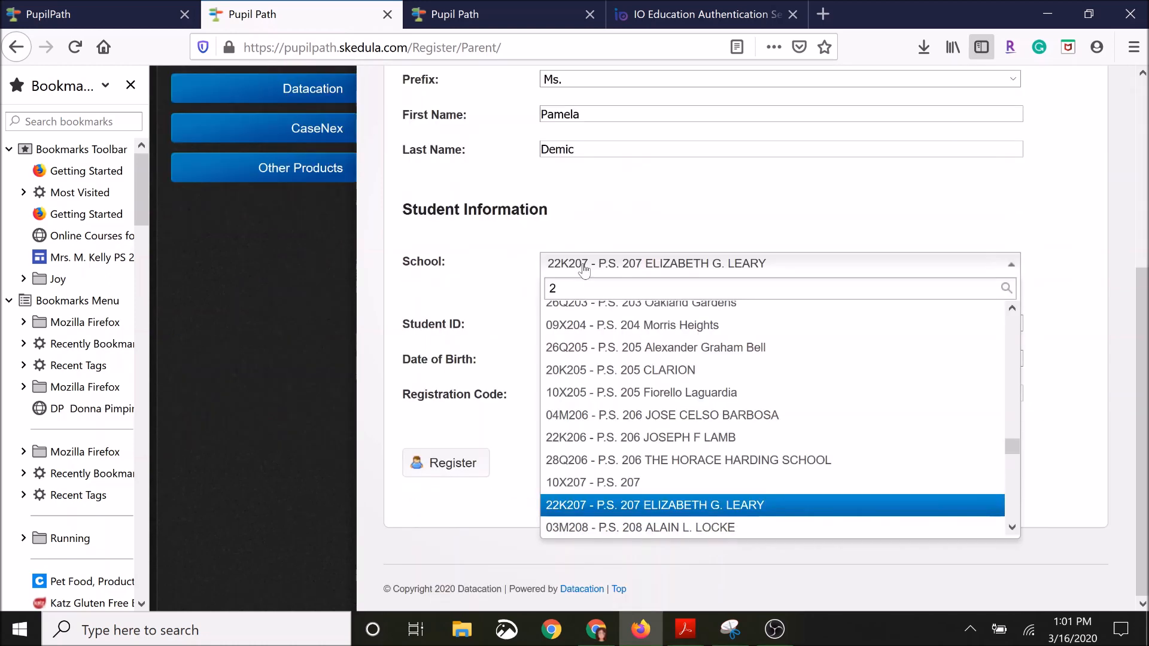
type("07")
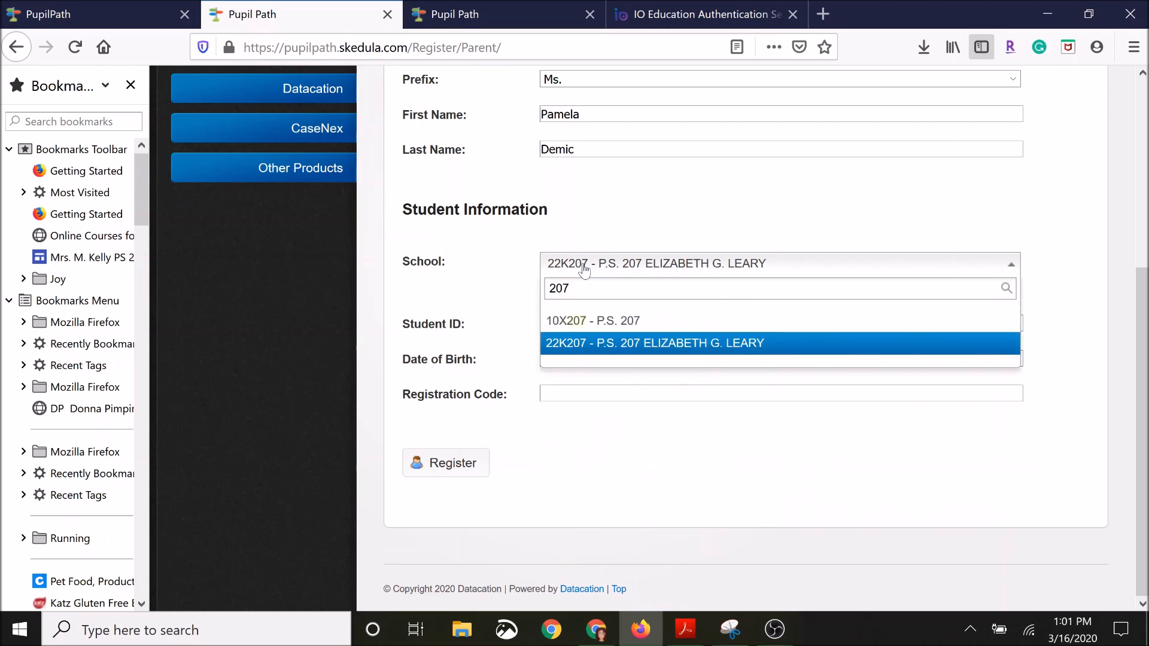
mouse_move(575, 329)
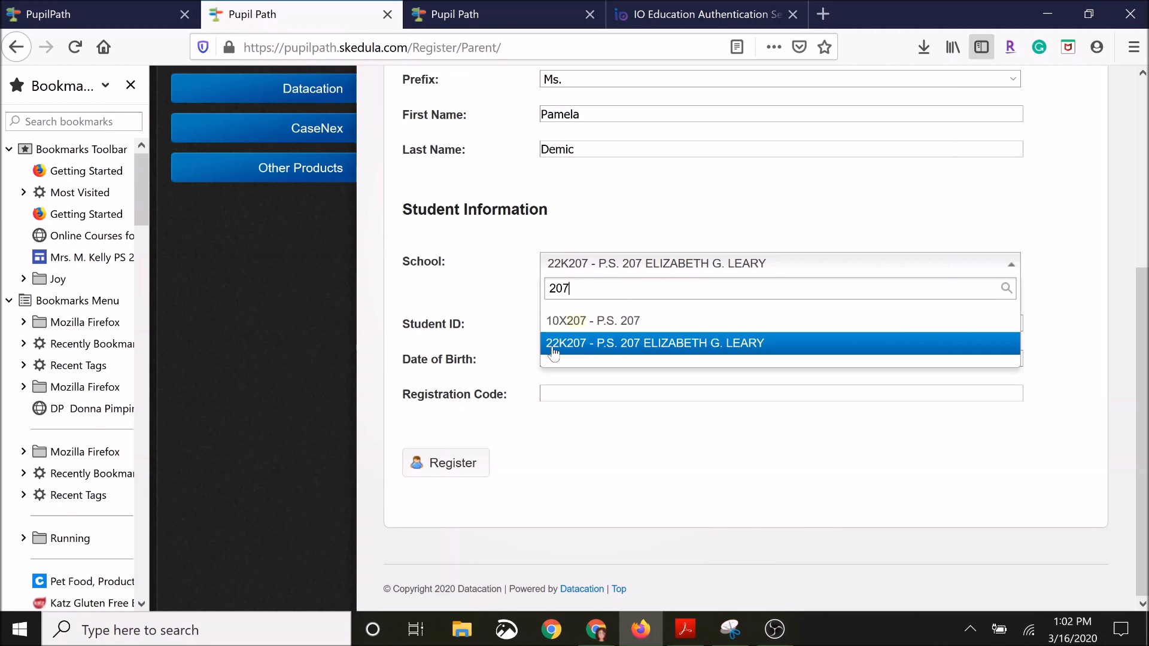
left_click(654, 343)
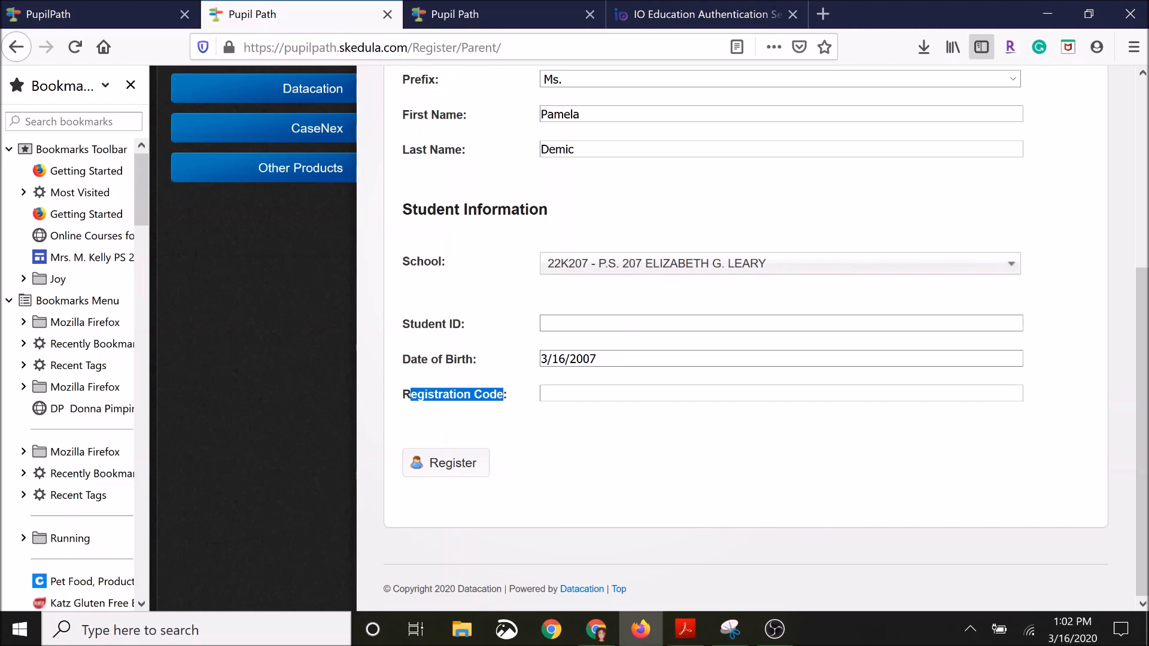
left_click(685, 629)
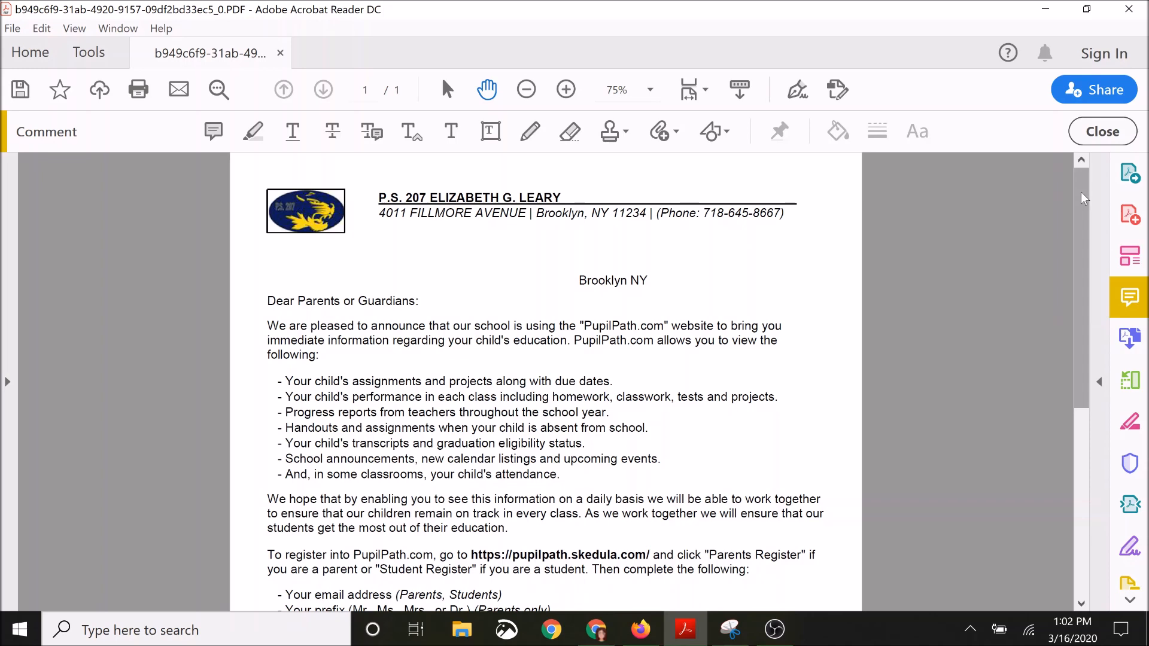
Scroll through the P.S. 207 letter's PupilPath registration instructions
scroll("down", 3)
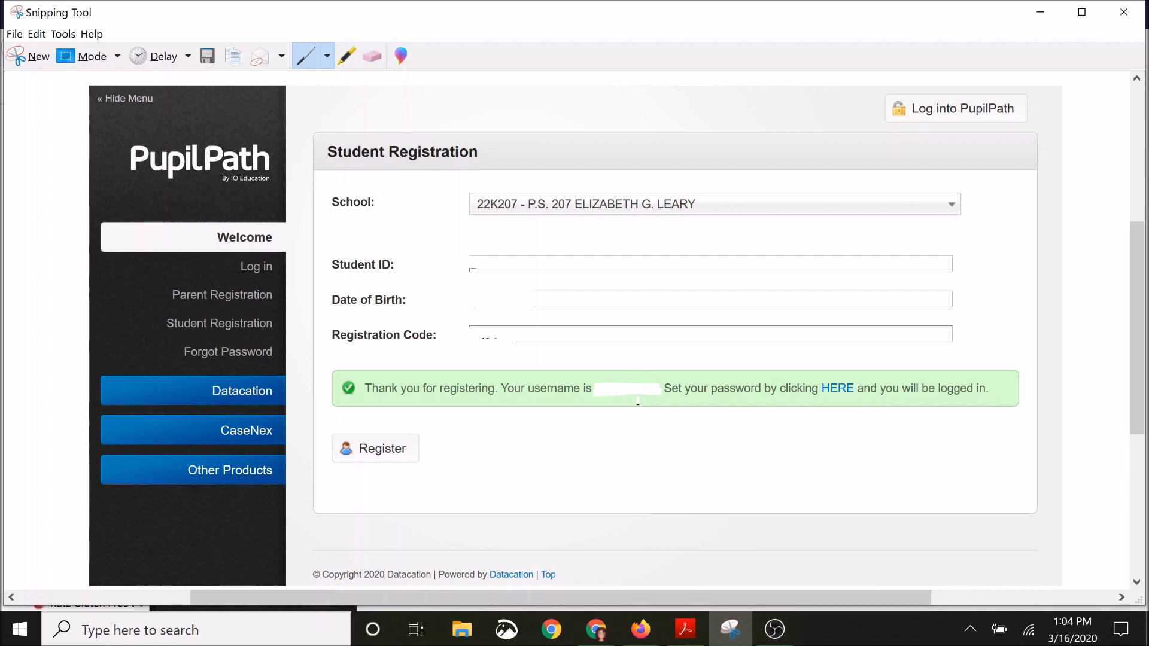
Bring up the Snipping Tool capture of the Set Your Password page
left_click(837, 388)
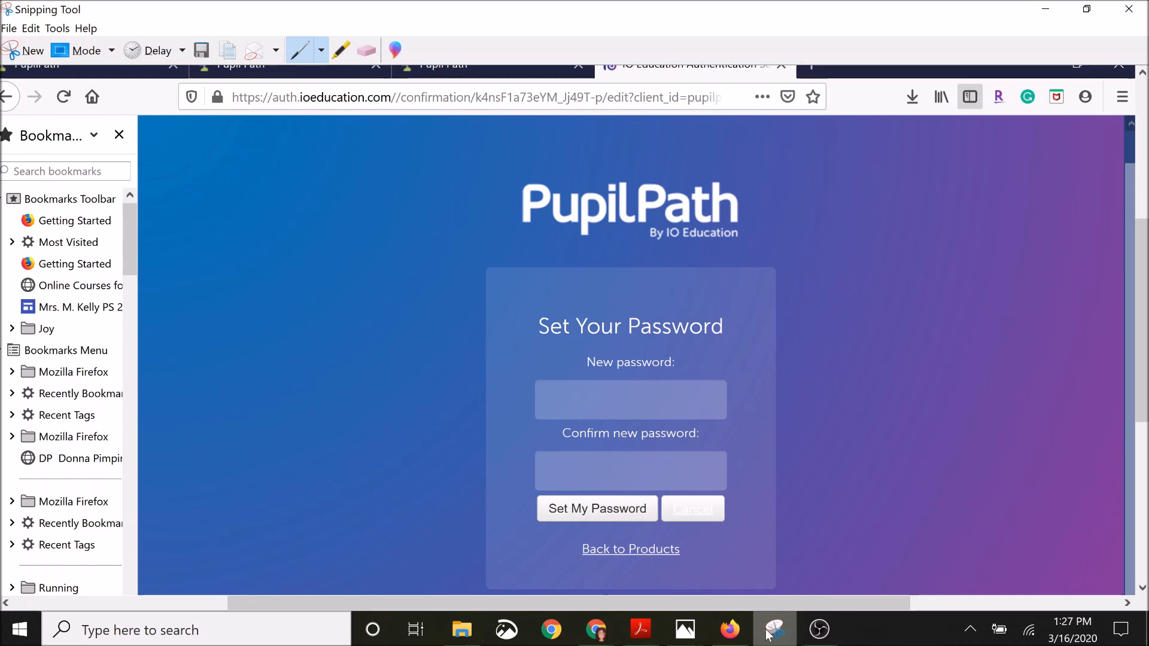
mouse_move(761, 634)
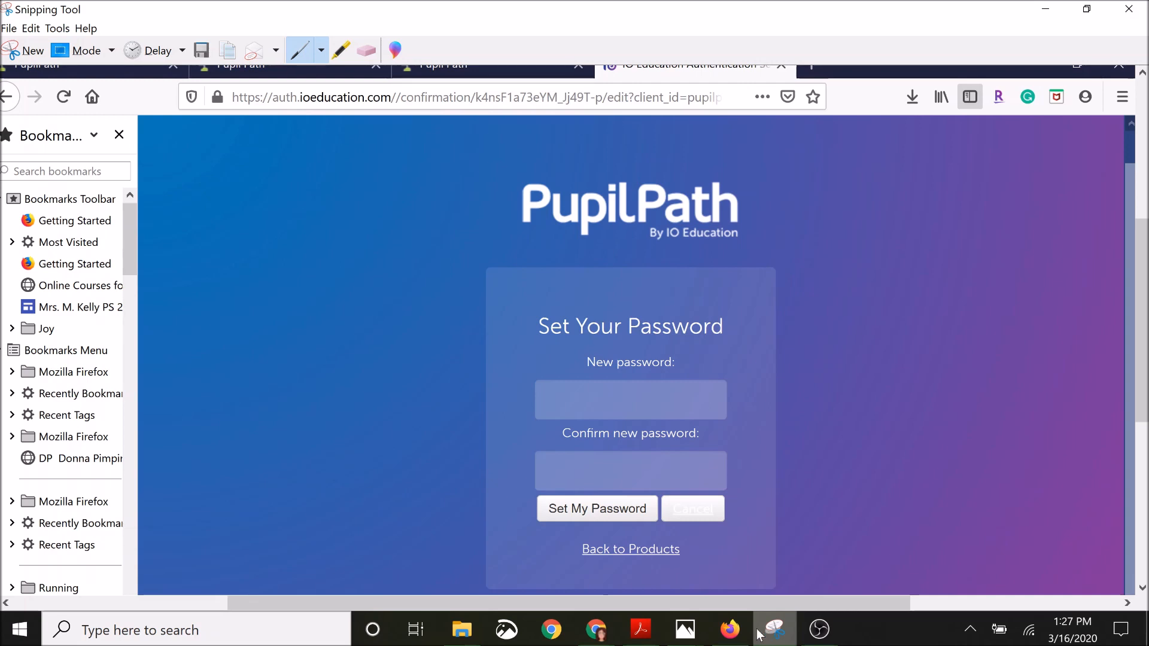